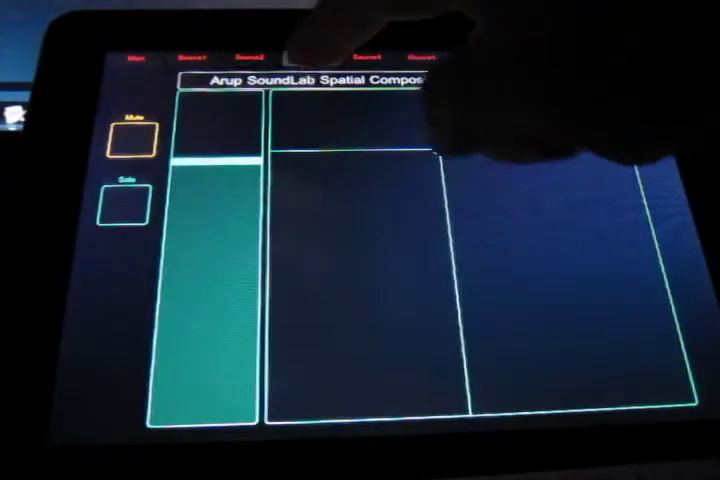
Step: Switch to the Source 1 page to show its positioning controls
left_click(378, 55)
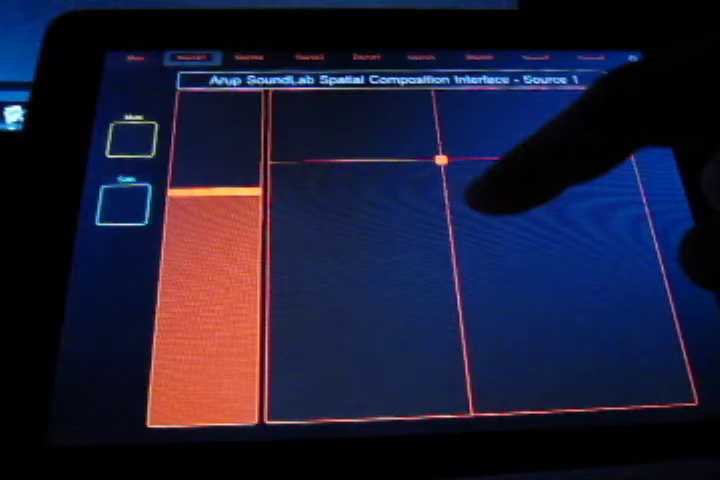
Step: Pull Source 1's elevation down low and drag it toward the upper left of the field
left_click_drag(438, 158, 495, 318)
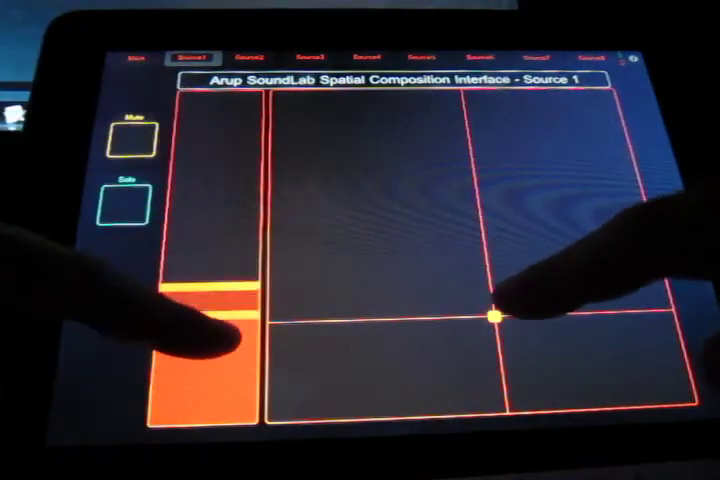
left_click_drag(495, 315, 320, 190)
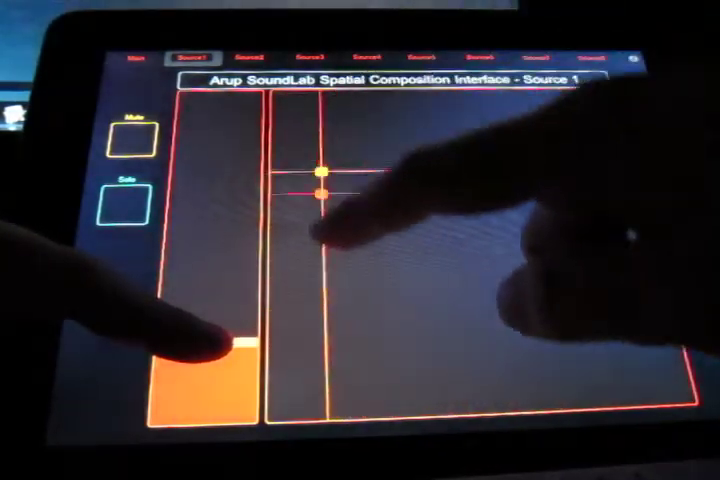